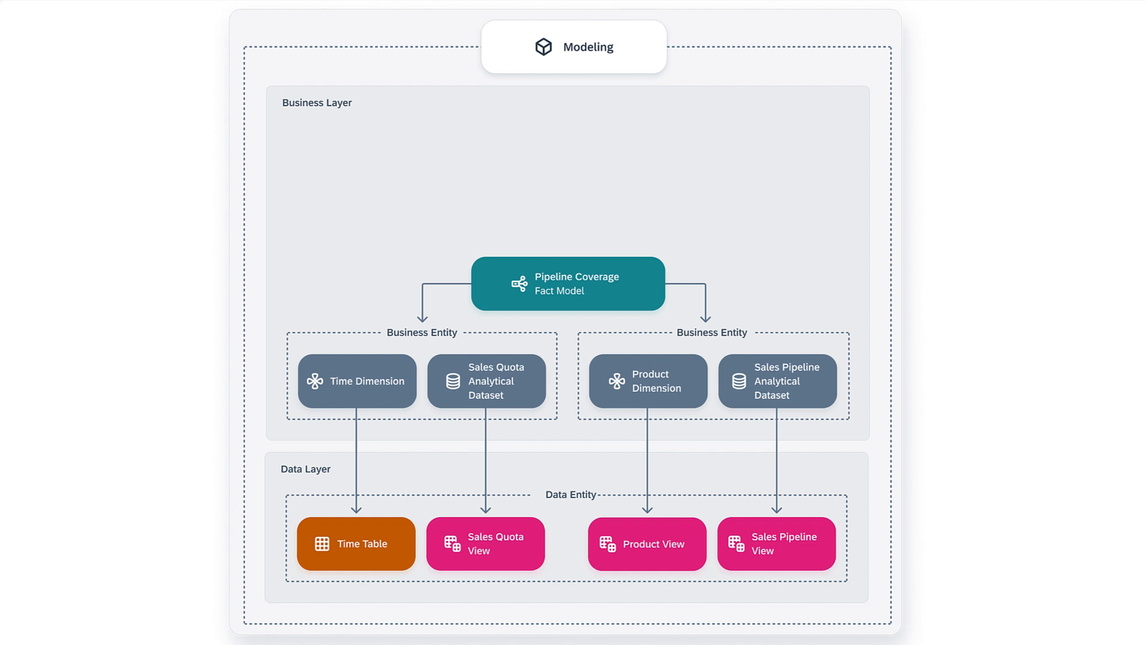
- Open the Business Builder start page for the UASPACE space from the side navigation
{"action": "left_click", "coordinate": [48, 285]}
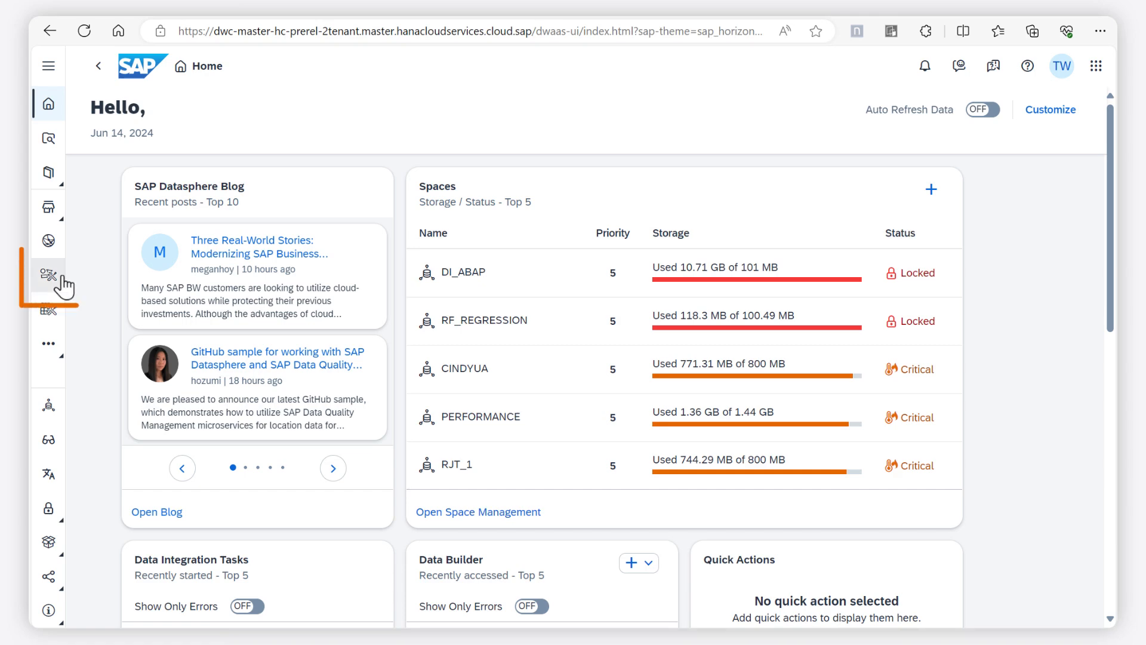
{"action": "left_click", "coordinate": [48, 275]}
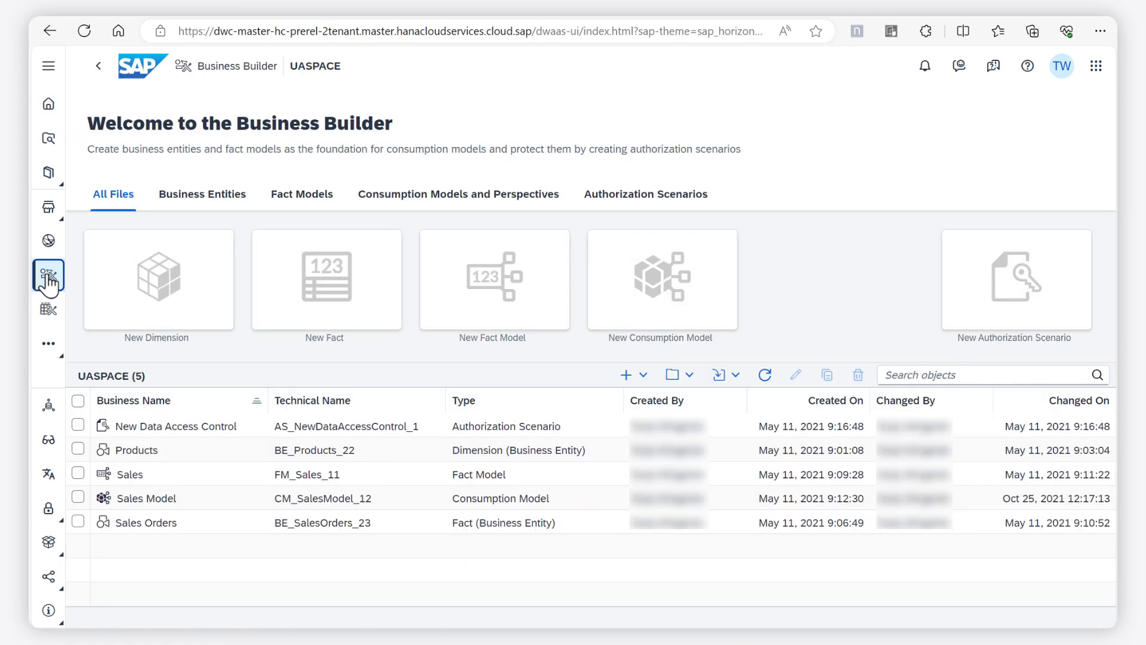